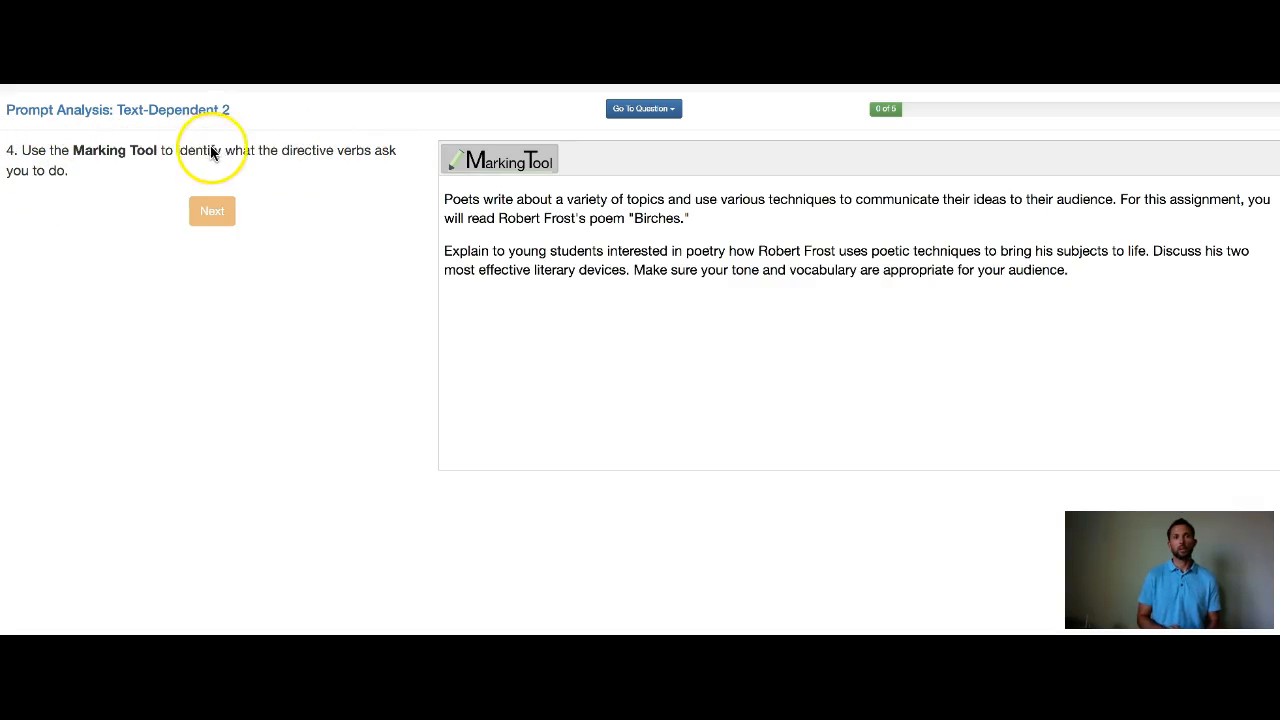
pyautogui.moveTo(295, 158)
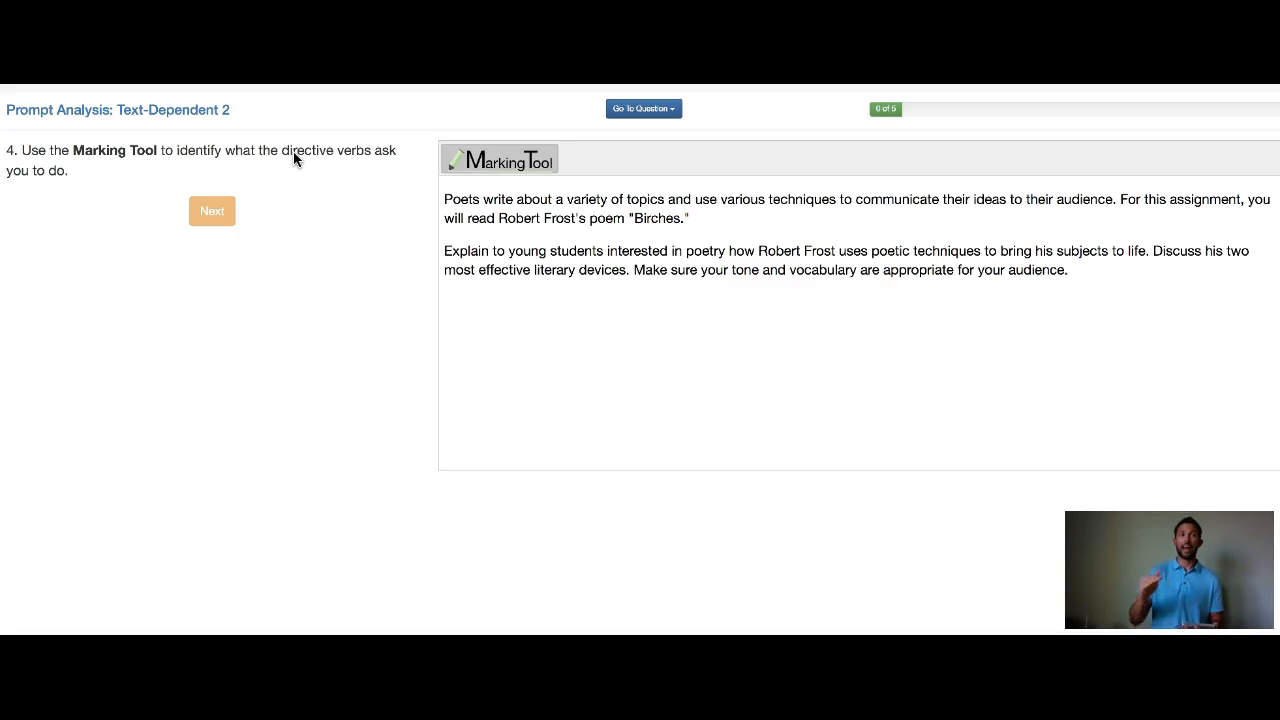
# Highlight "Robert Frost's poem 'Birches.'" in the question 4 prompt with the Marking Tool
pyautogui.click(373, 155)
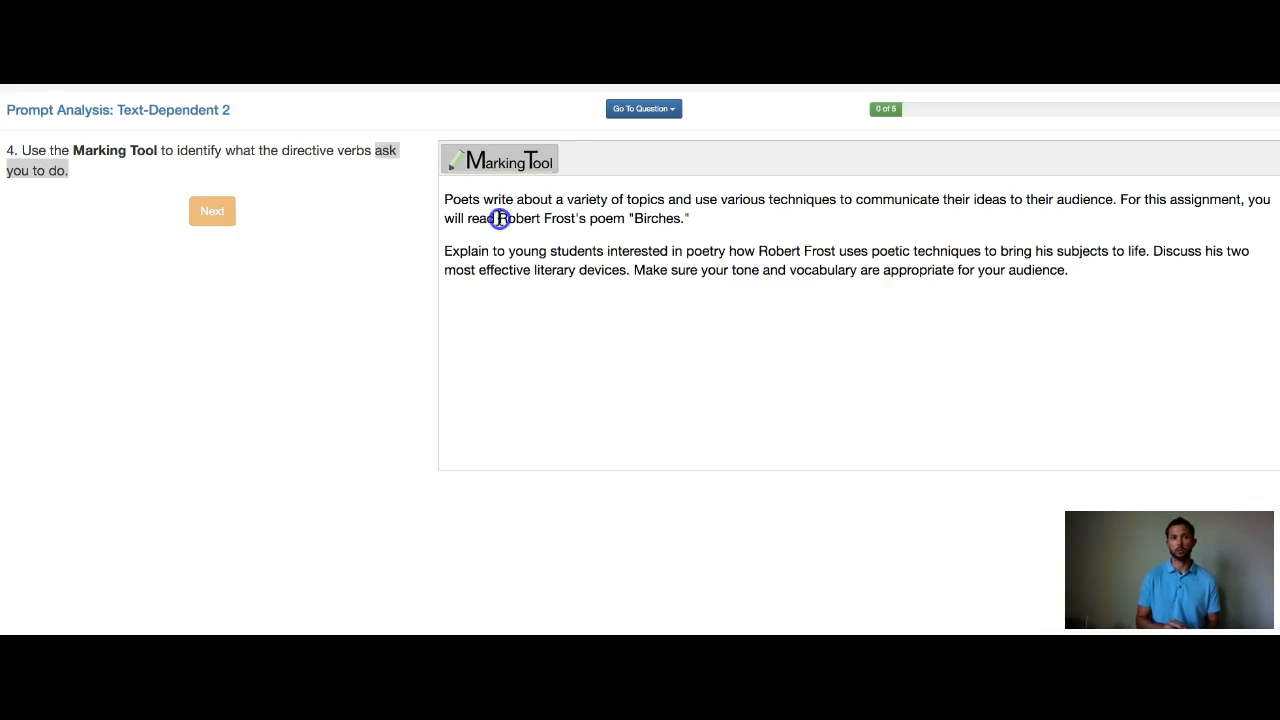
pyautogui.moveTo(500, 218); pyautogui.dragTo(590, 222)
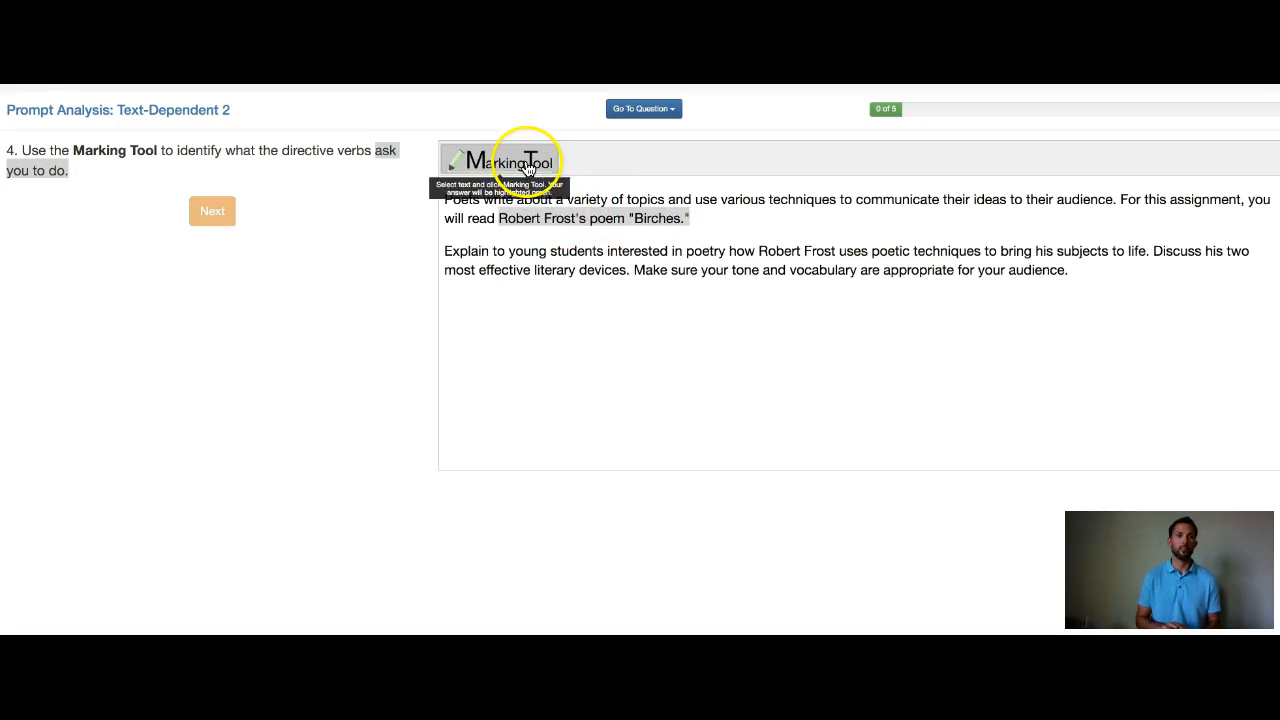
pyautogui.click(500, 160)
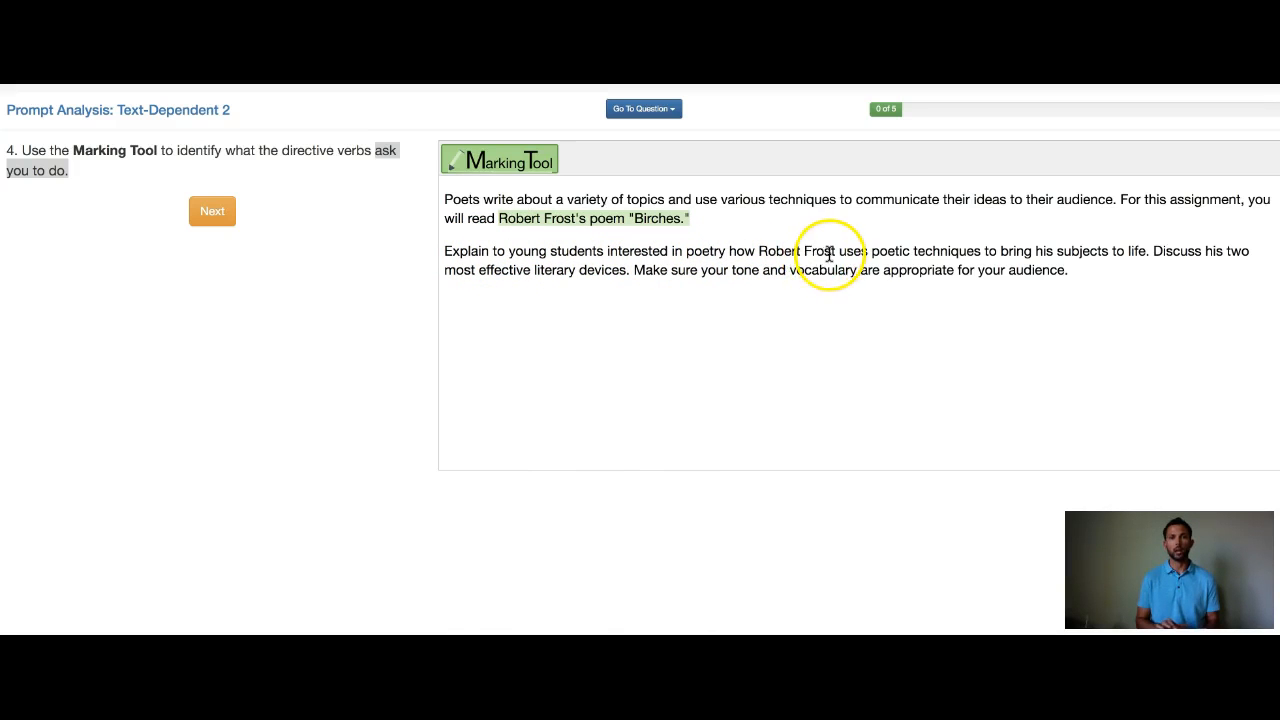
pyautogui.moveTo(685, 254)
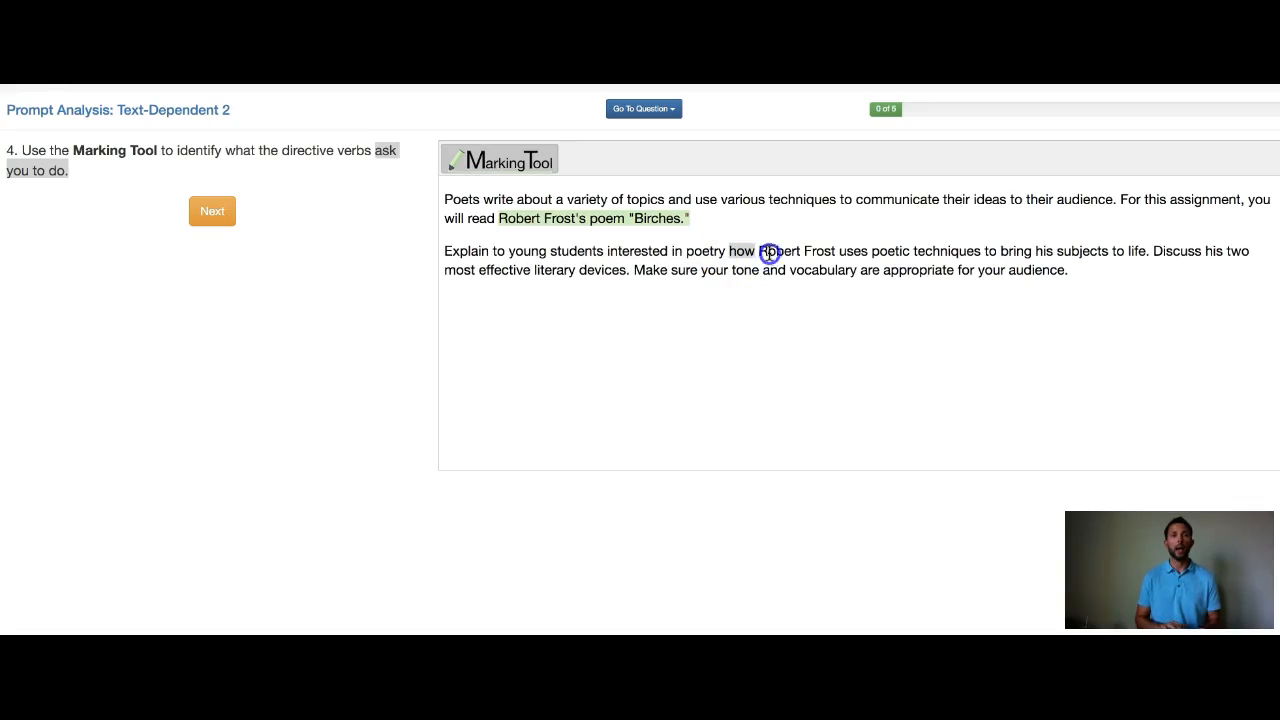
# Highlight "how Robert Frost uses poetic techniques to bring his subjects to life" with the Marking Tool
pyautogui.moveTo(735, 251); pyautogui.dragTo(970, 251)
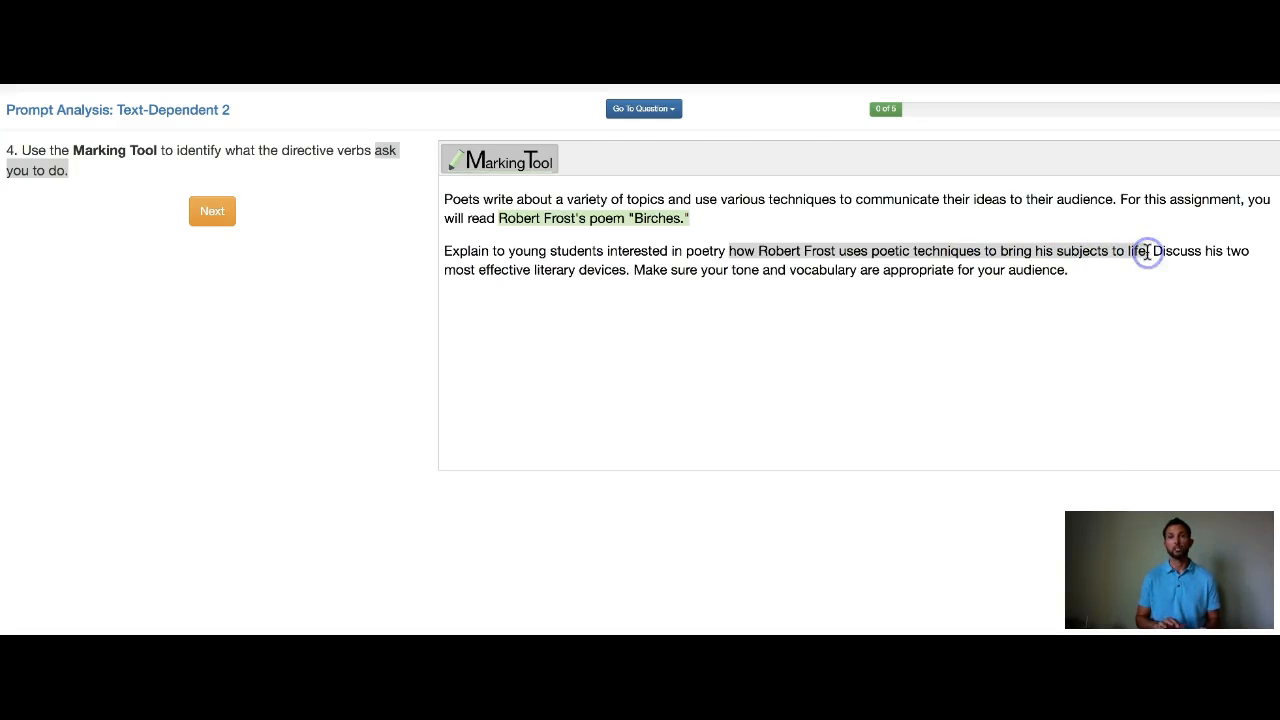
pyautogui.click(500, 160)
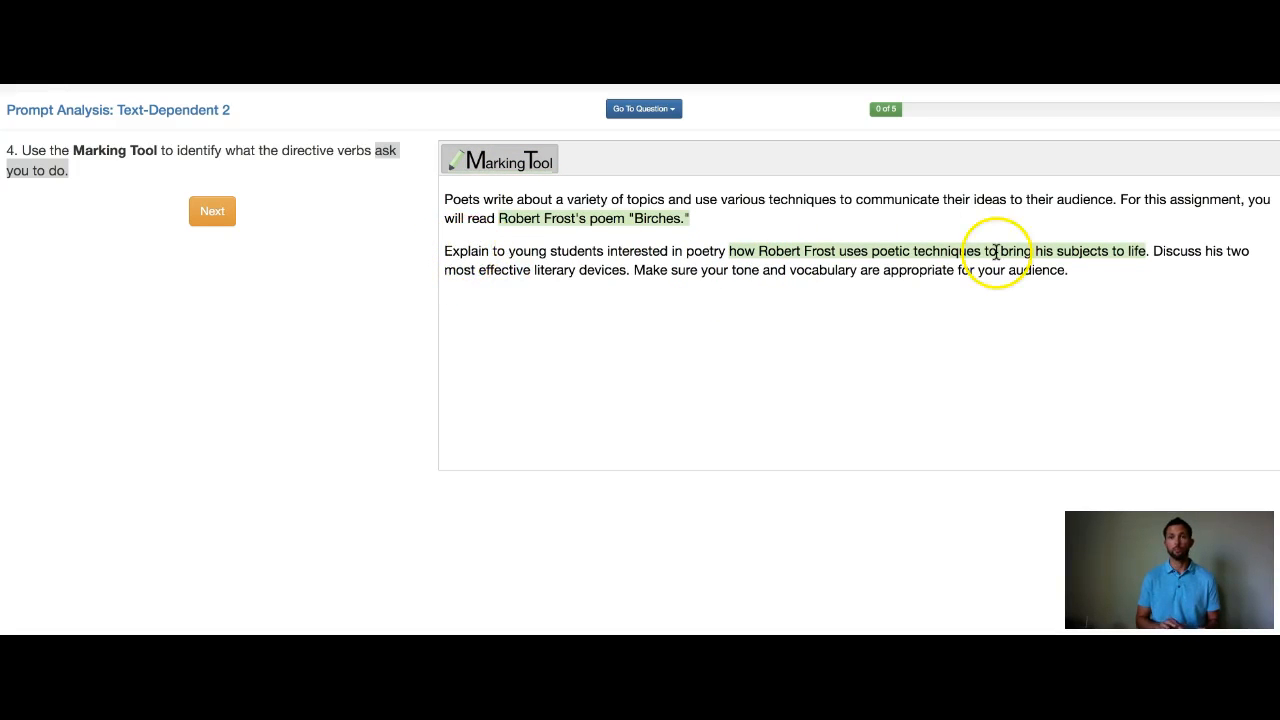
pyautogui.moveTo(1160, 258)
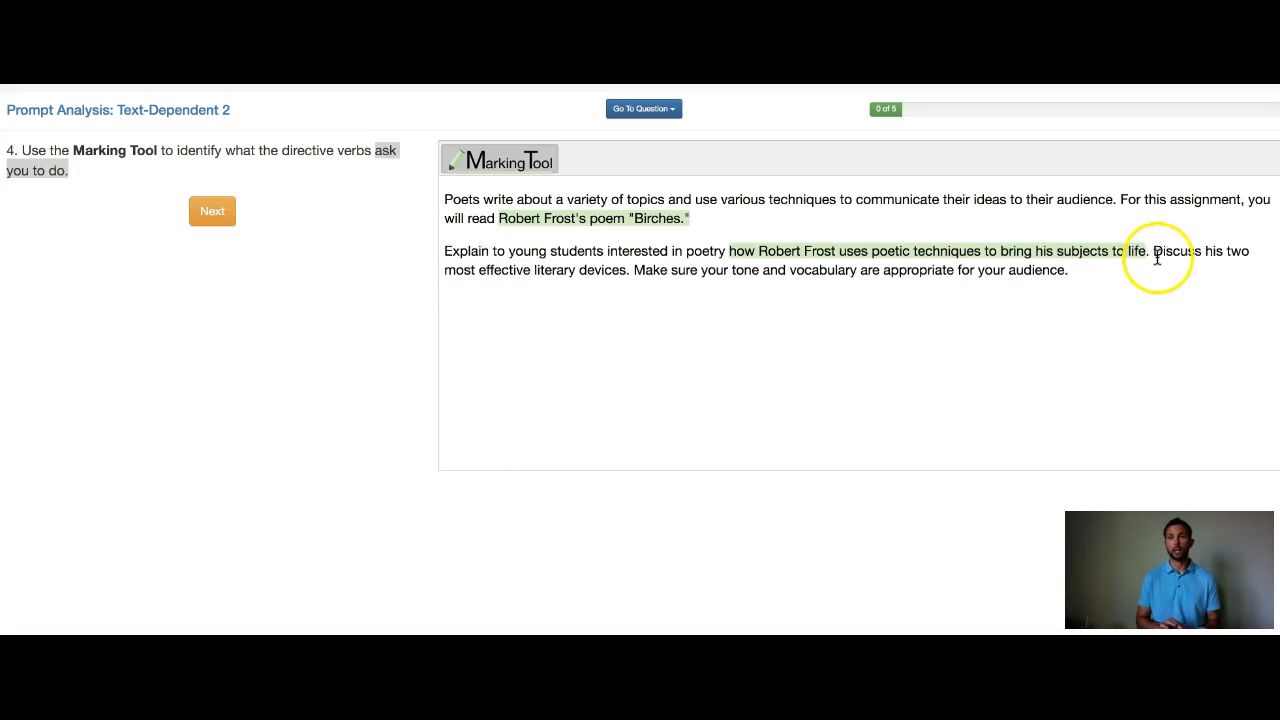
pyautogui.moveTo(1185, 255)
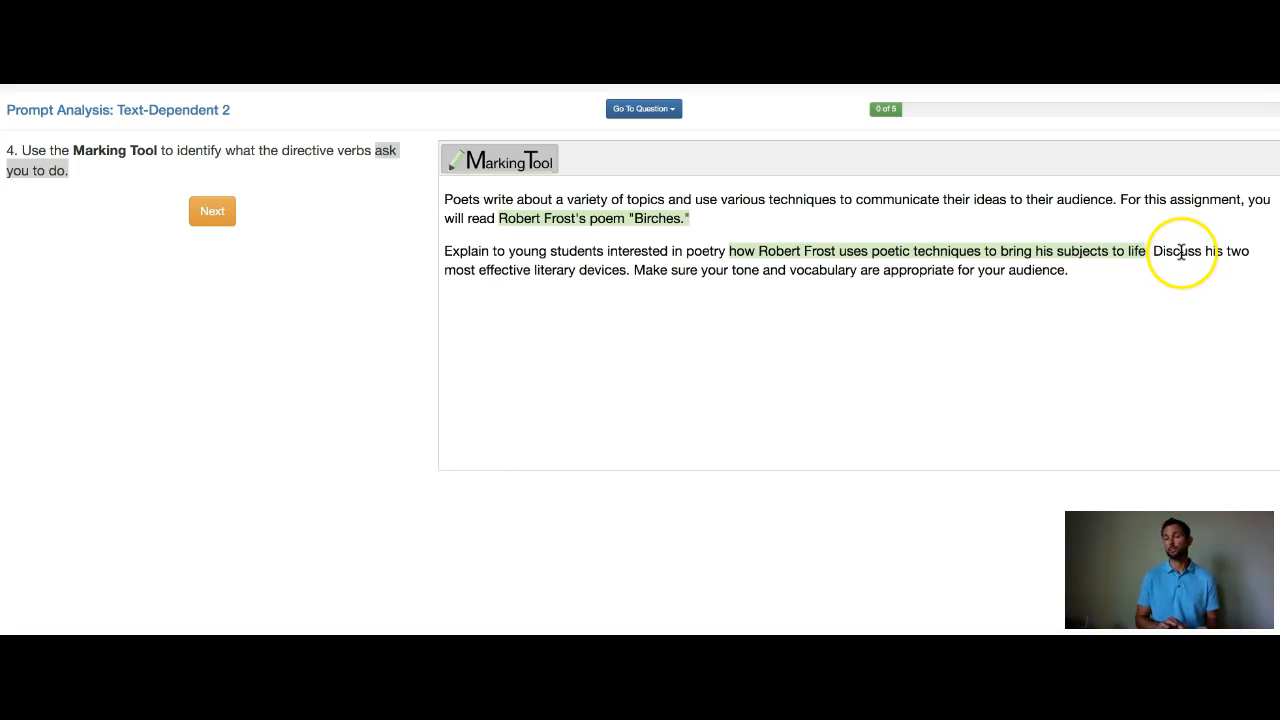